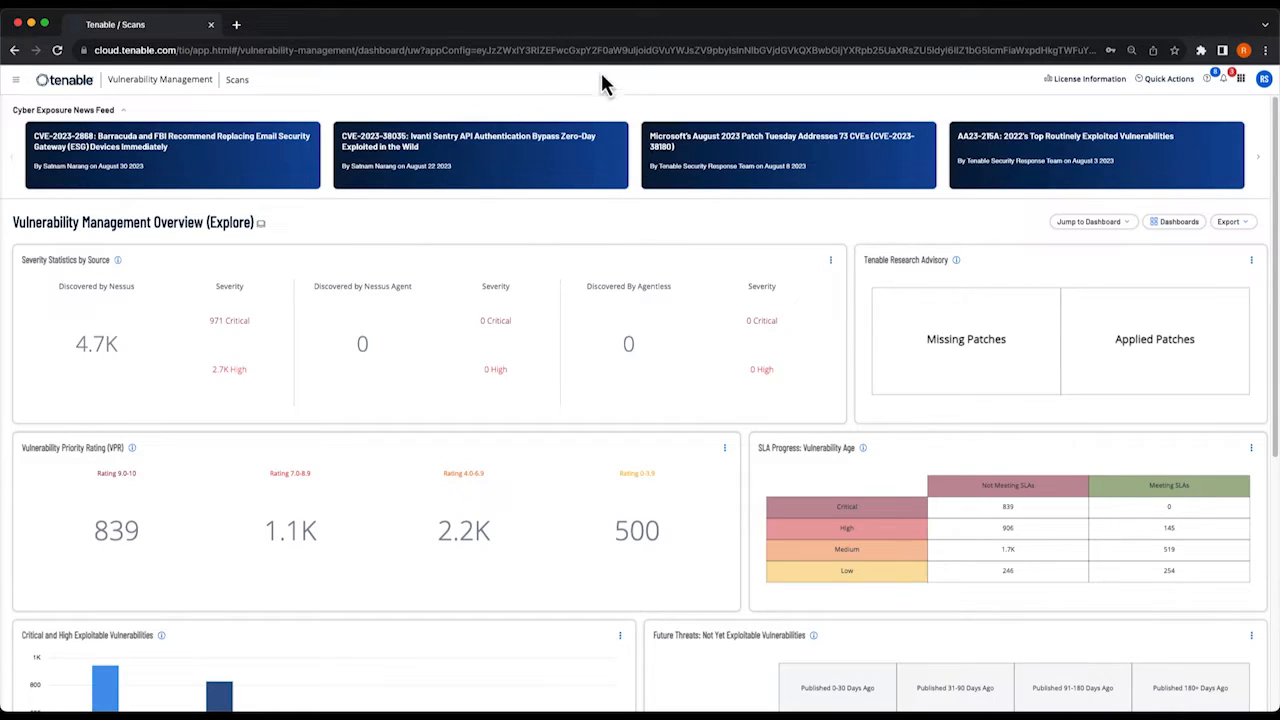
Go from the overview dashboard to the Vulnerability Management Scans list via the navigation menu
click(16, 80)
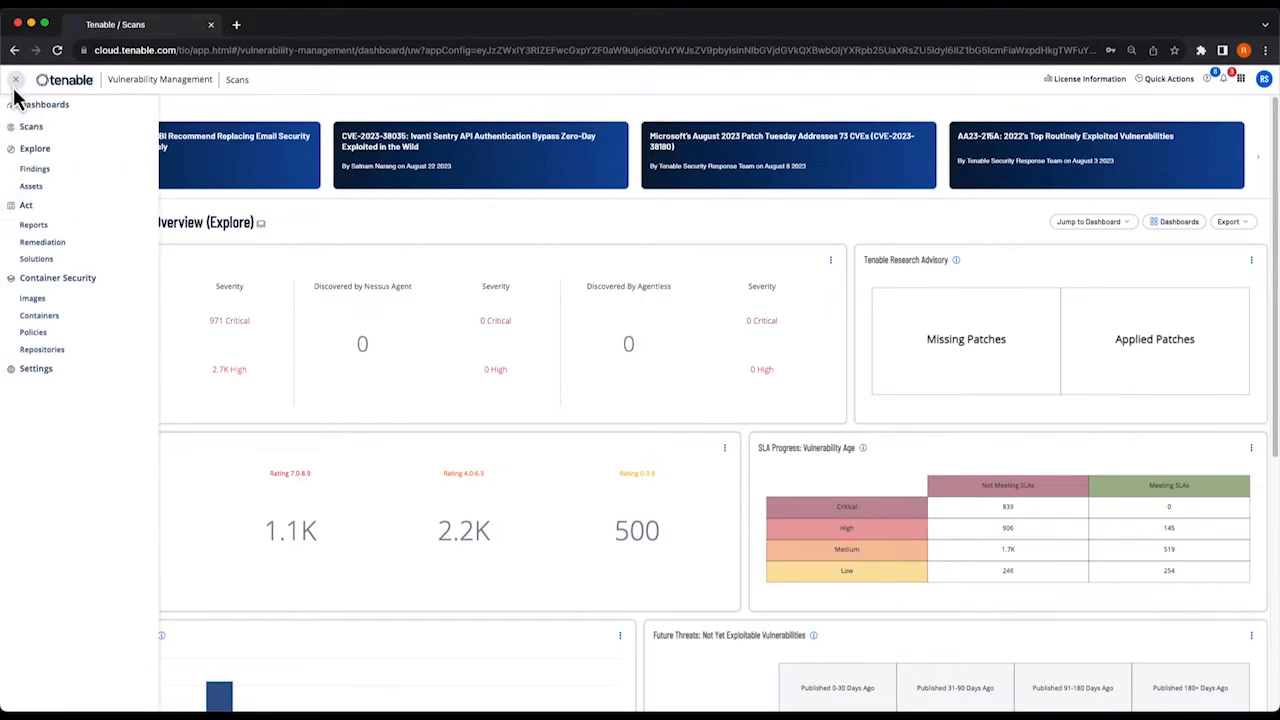
click(16, 80)
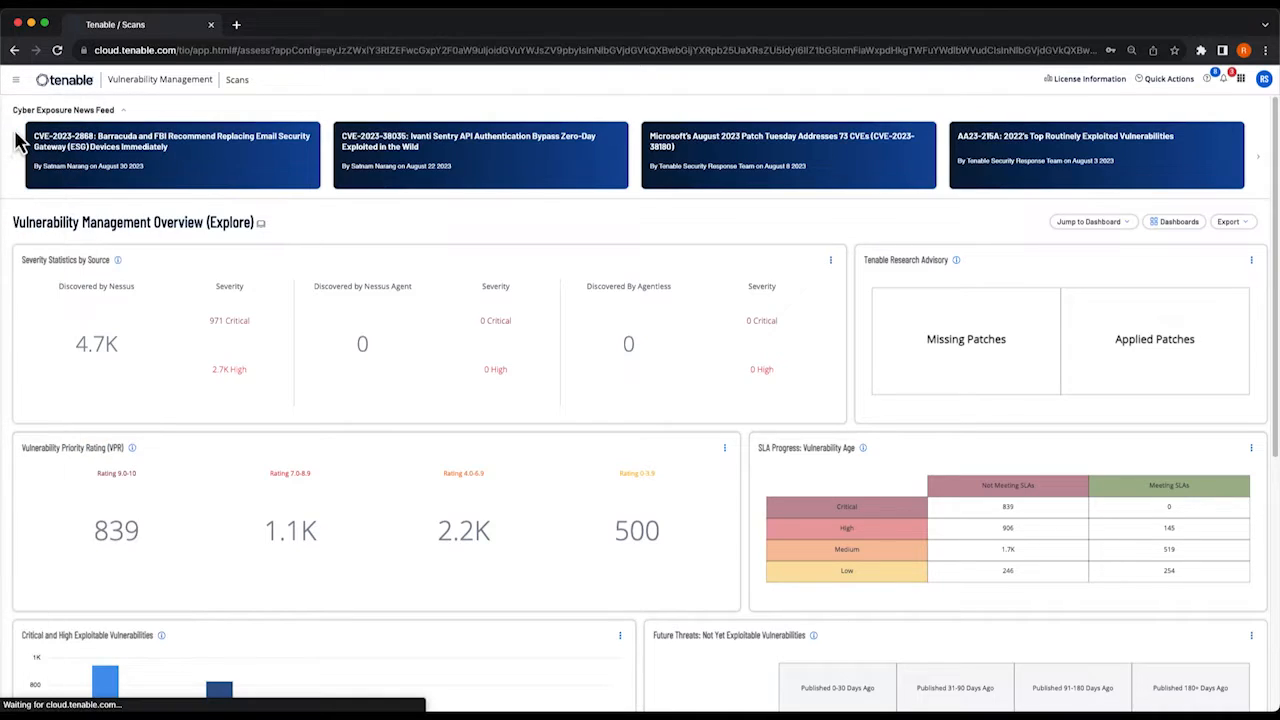
click(236, 80)
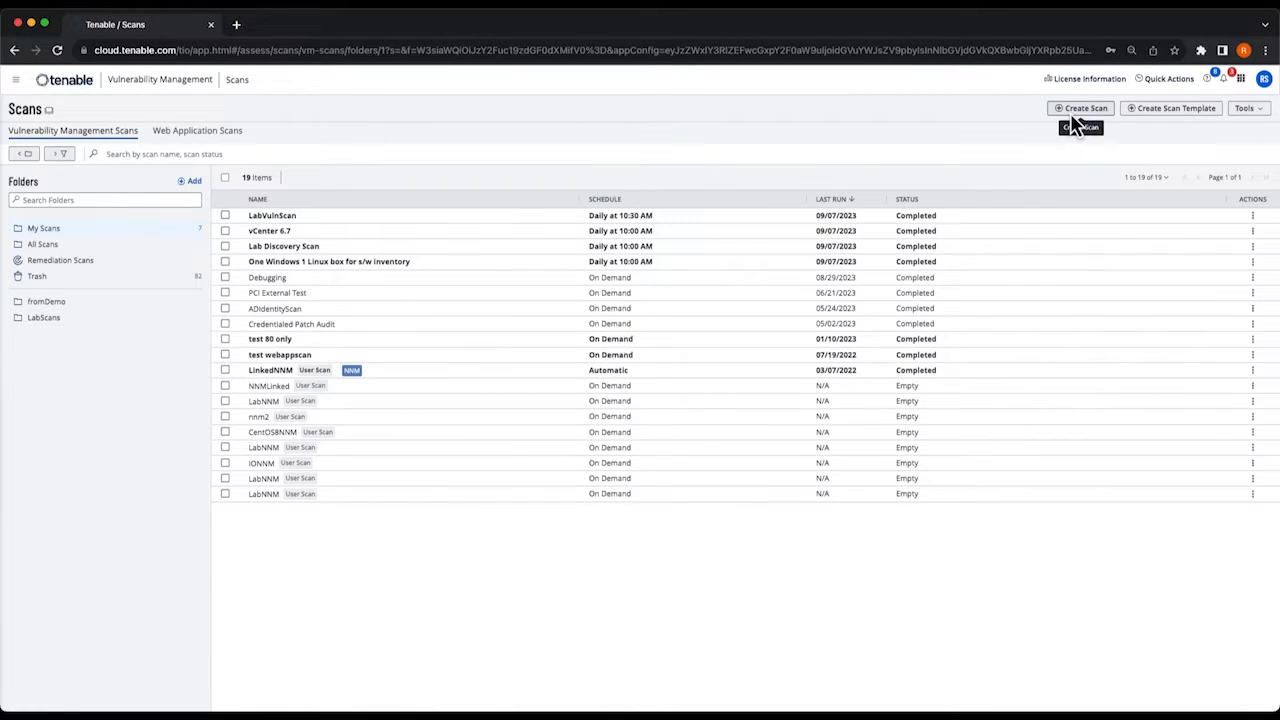
Create a new scan from the Host Discovery template
click(1080, 108)
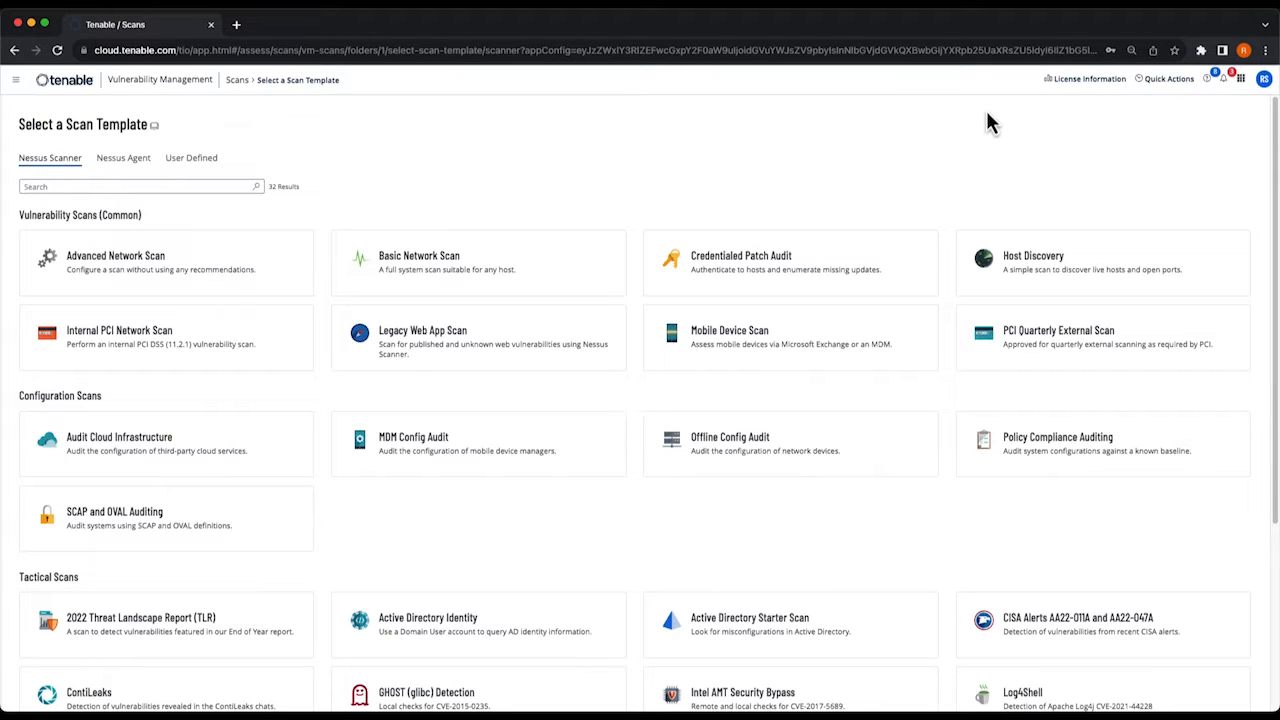
mouse_move(1100, 258)
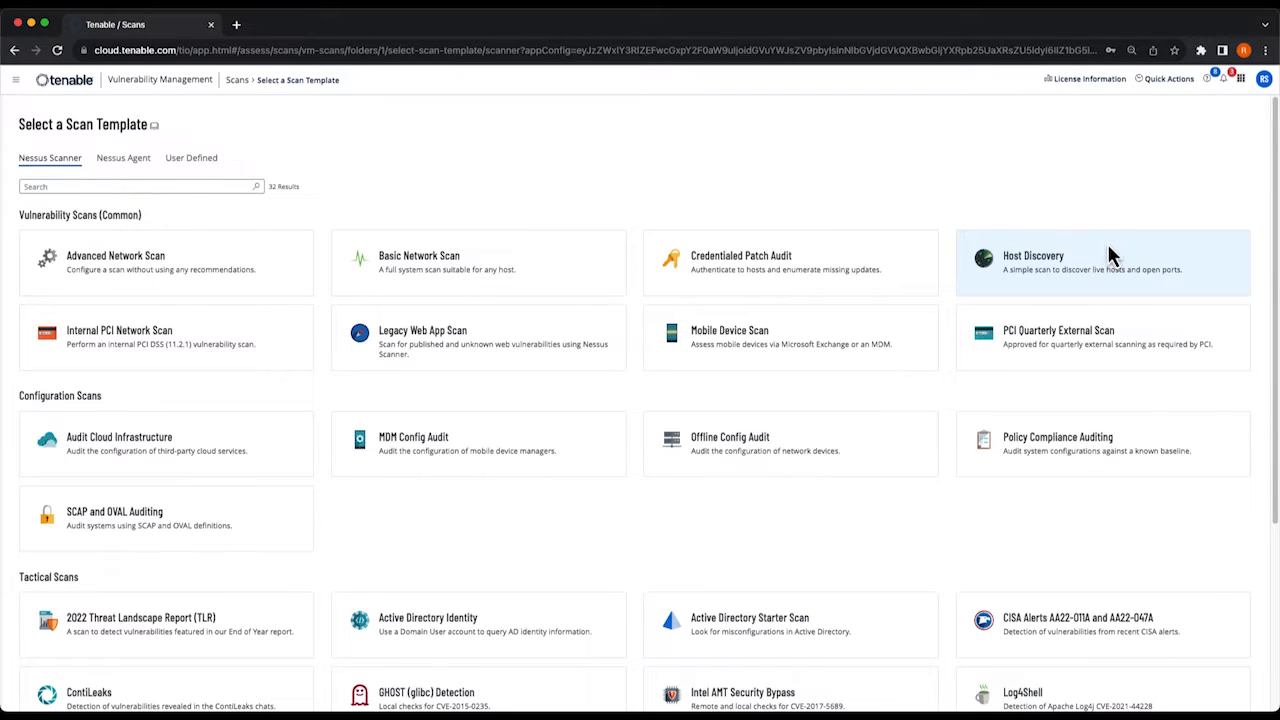
click(1100, 262)
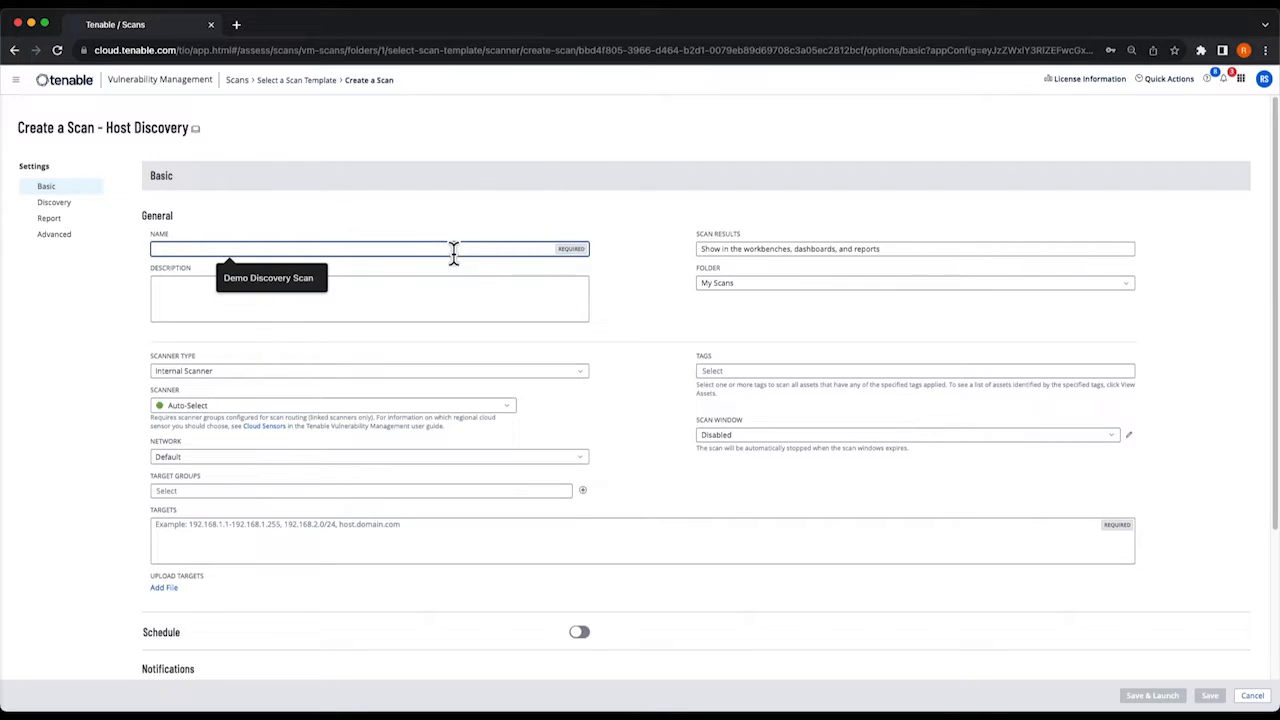
mouse_move(330, 272)
text(Demo Discovery Scan)
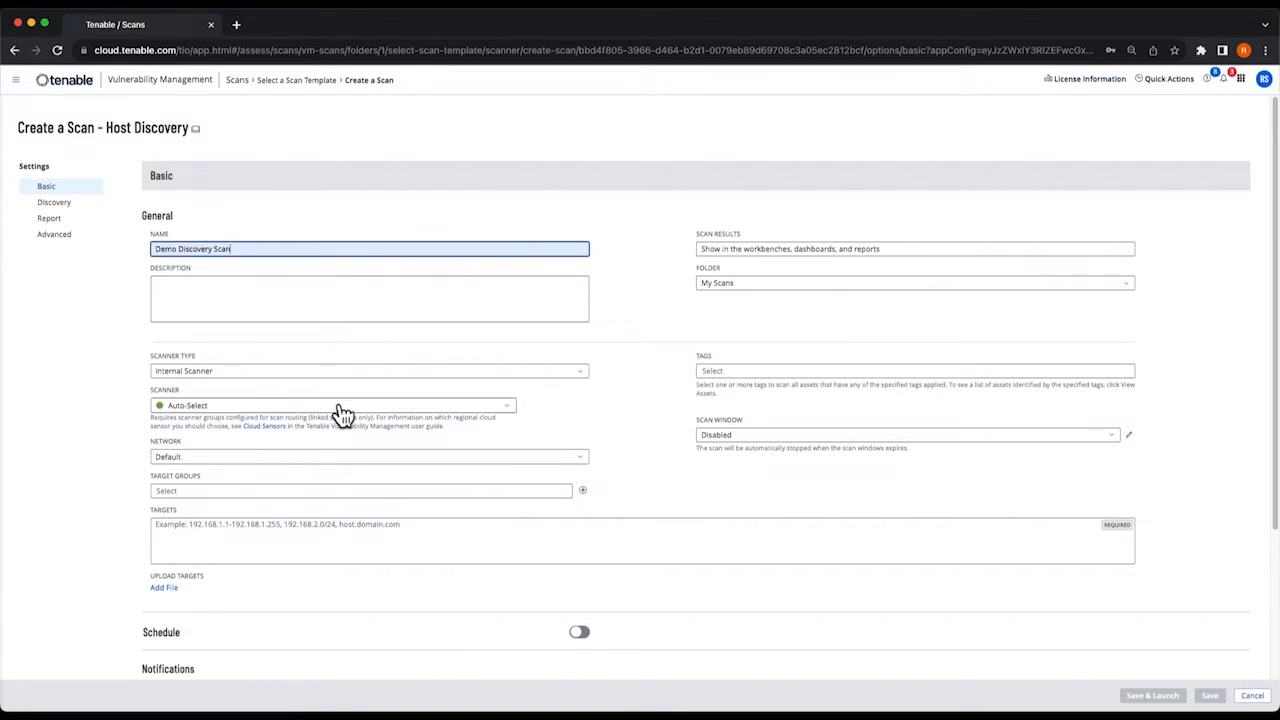
Assign a specific scanner and set the scan target to 172.26.48.0/24
click(332, 404)
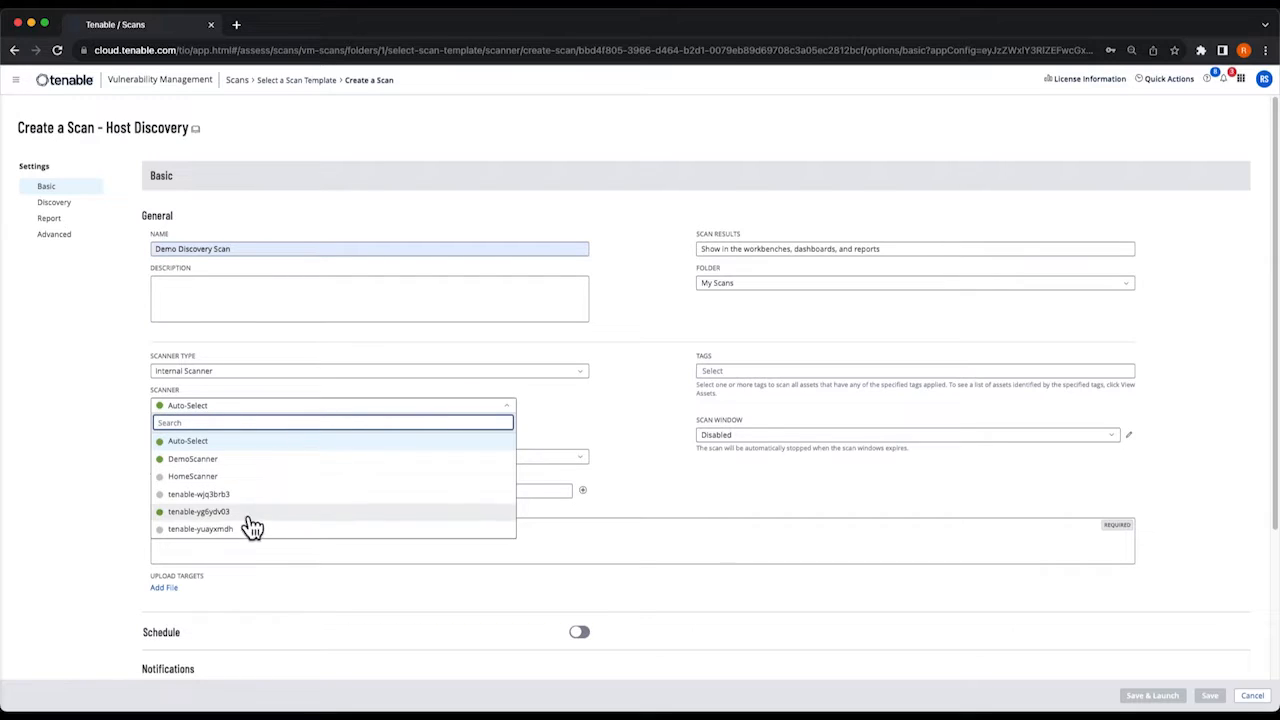
click(198, 512)
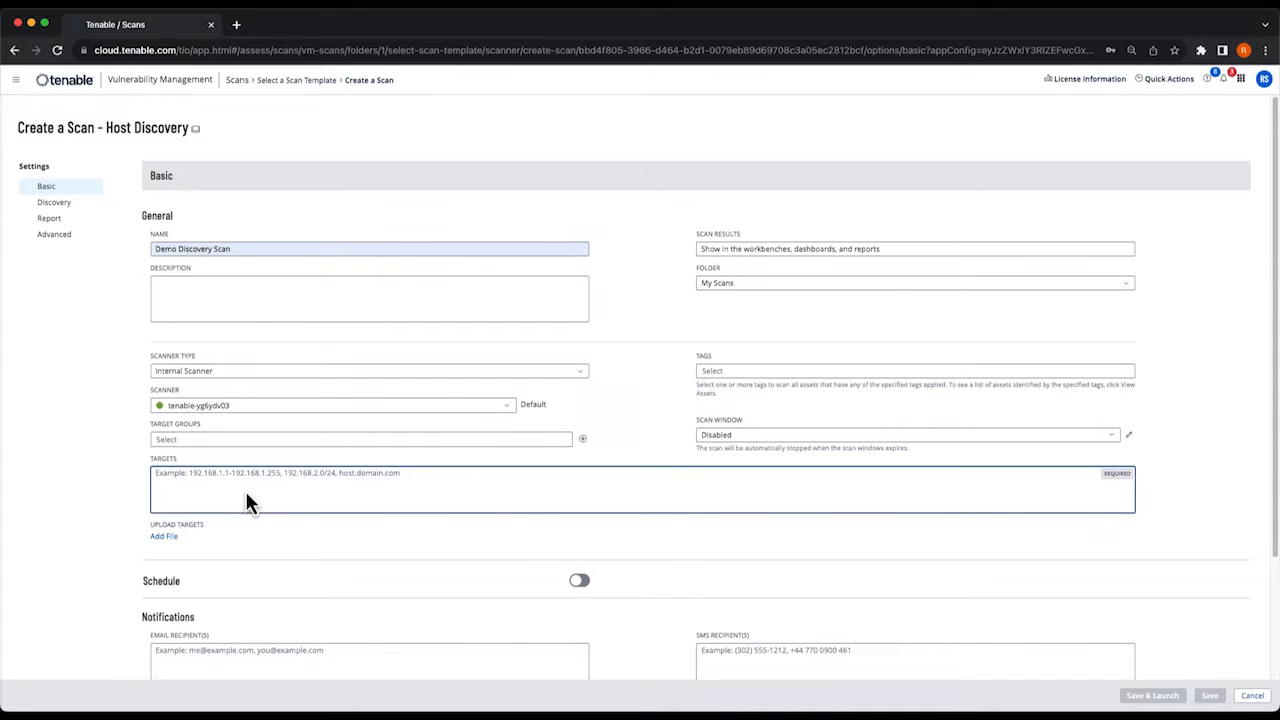
text(172.26.48)
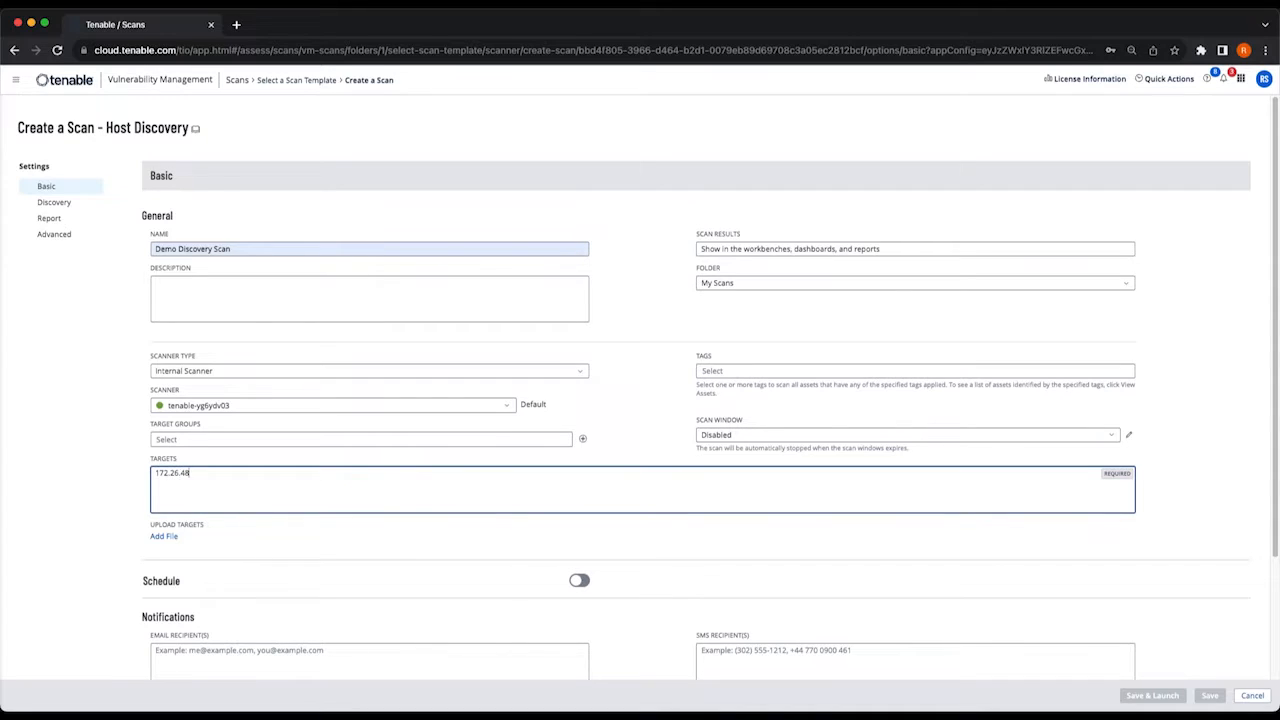
text(.0/24)
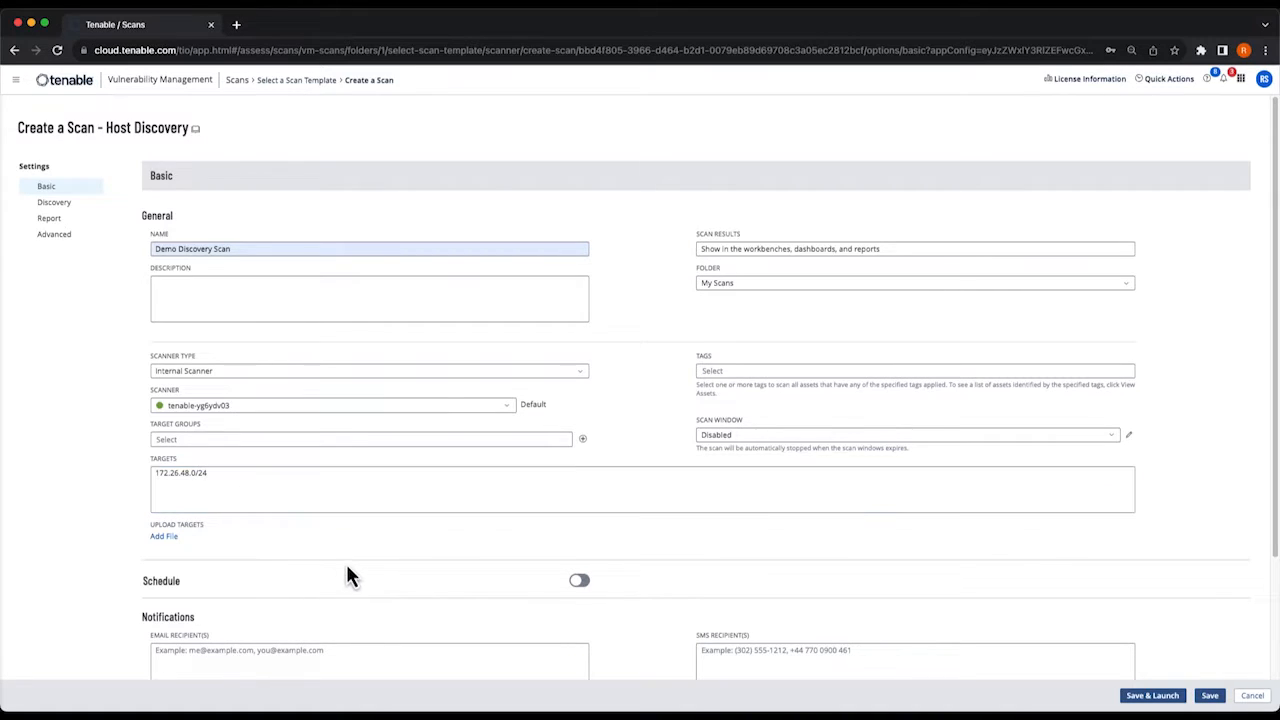
Enable scheduling and keep the frequency set to Once
click(580, 580)
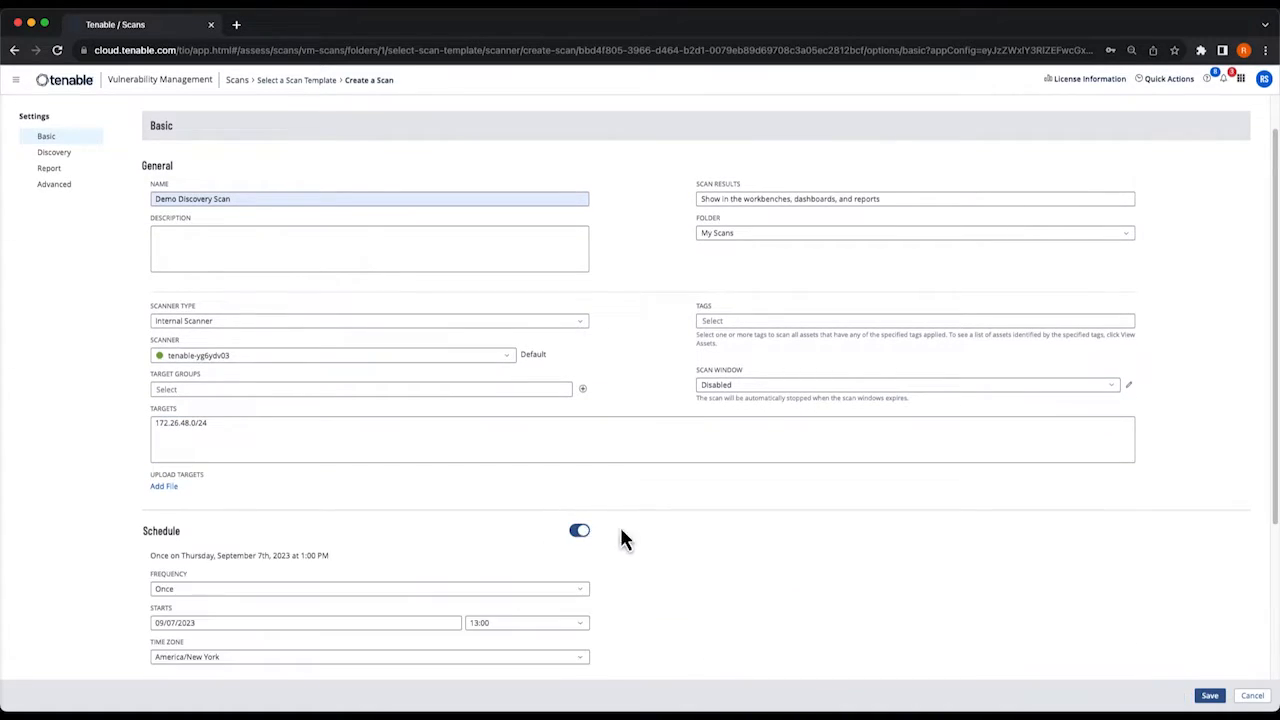
scroll(down, 3)
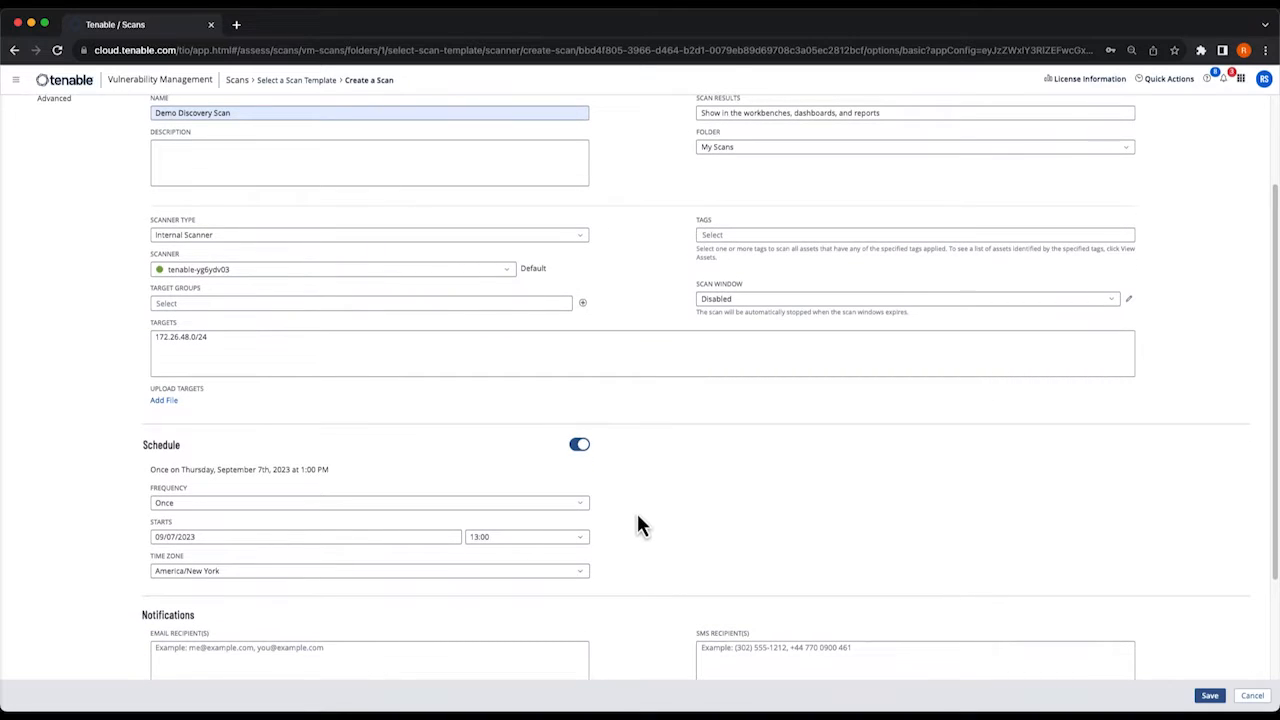
click(368, 502)
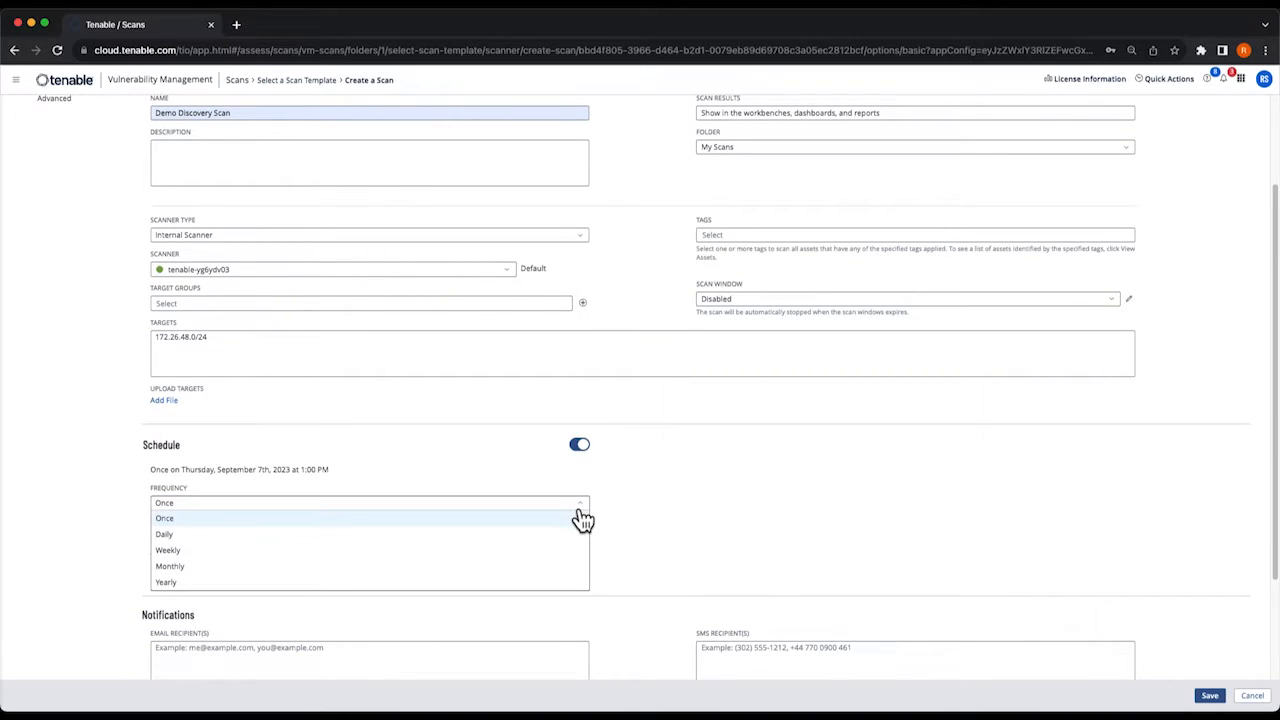
mouse_move(576, 550)
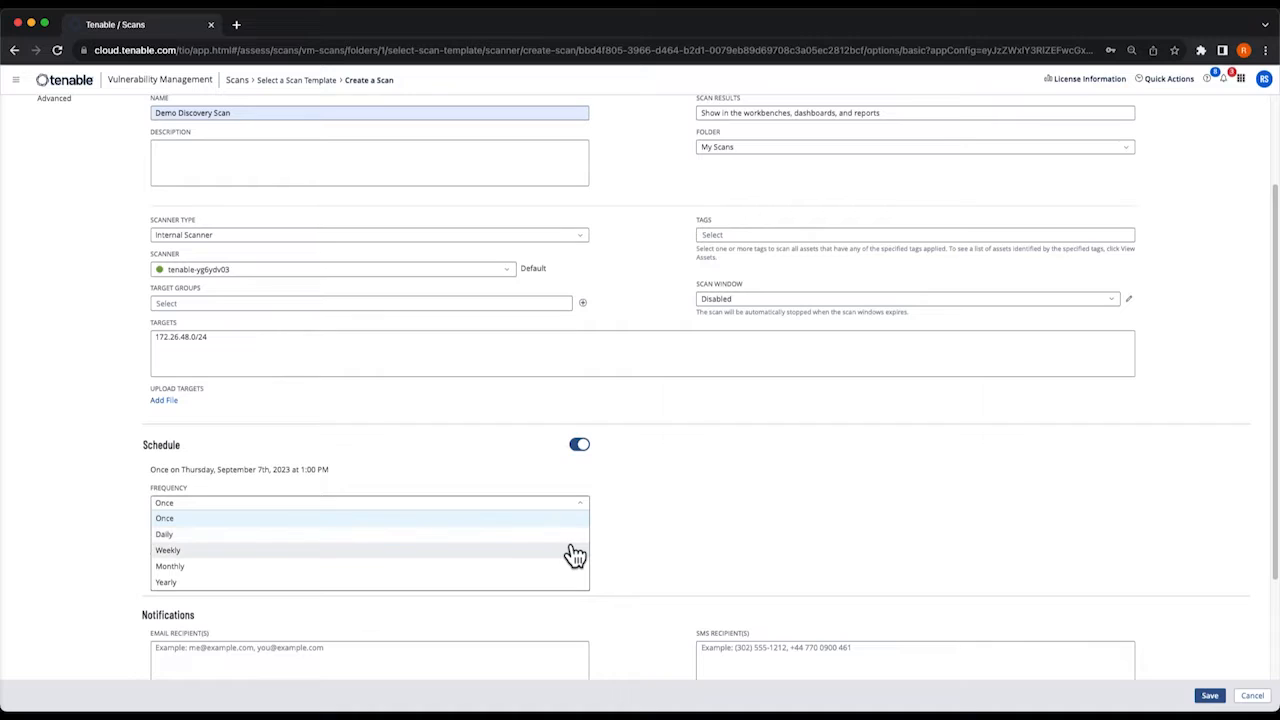
mouse_move(672, 550)
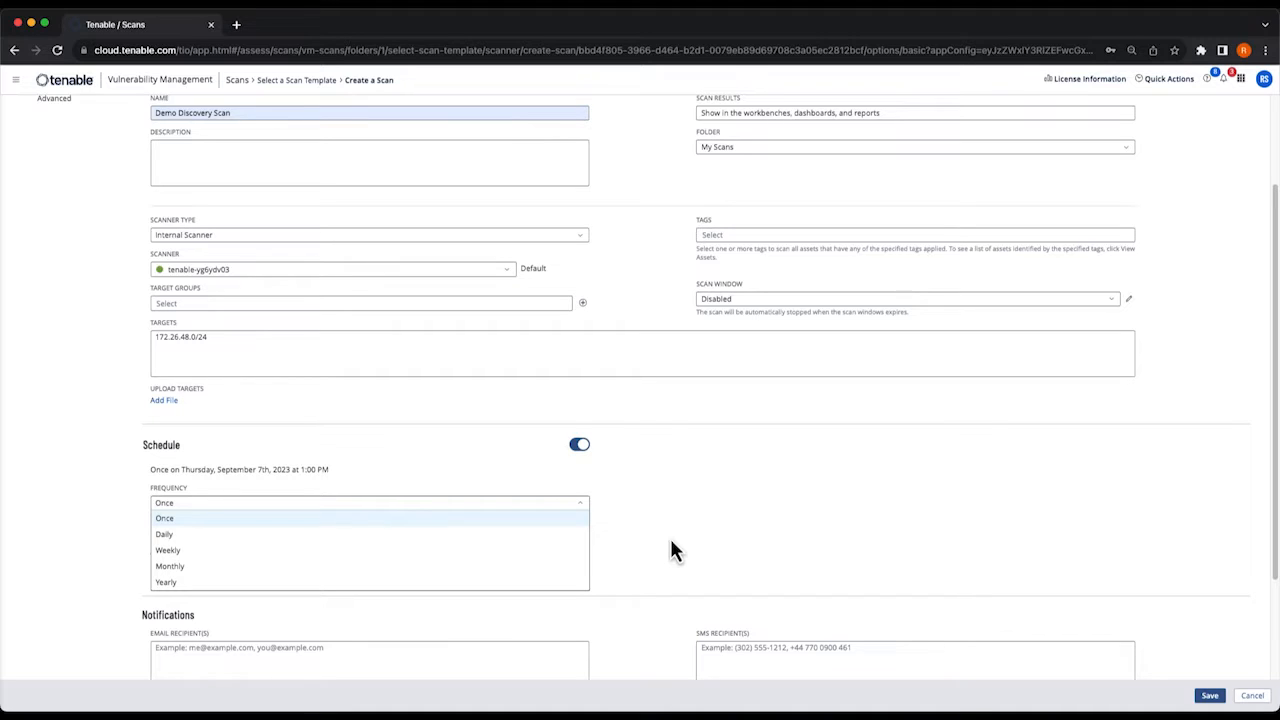
click(164, 518)
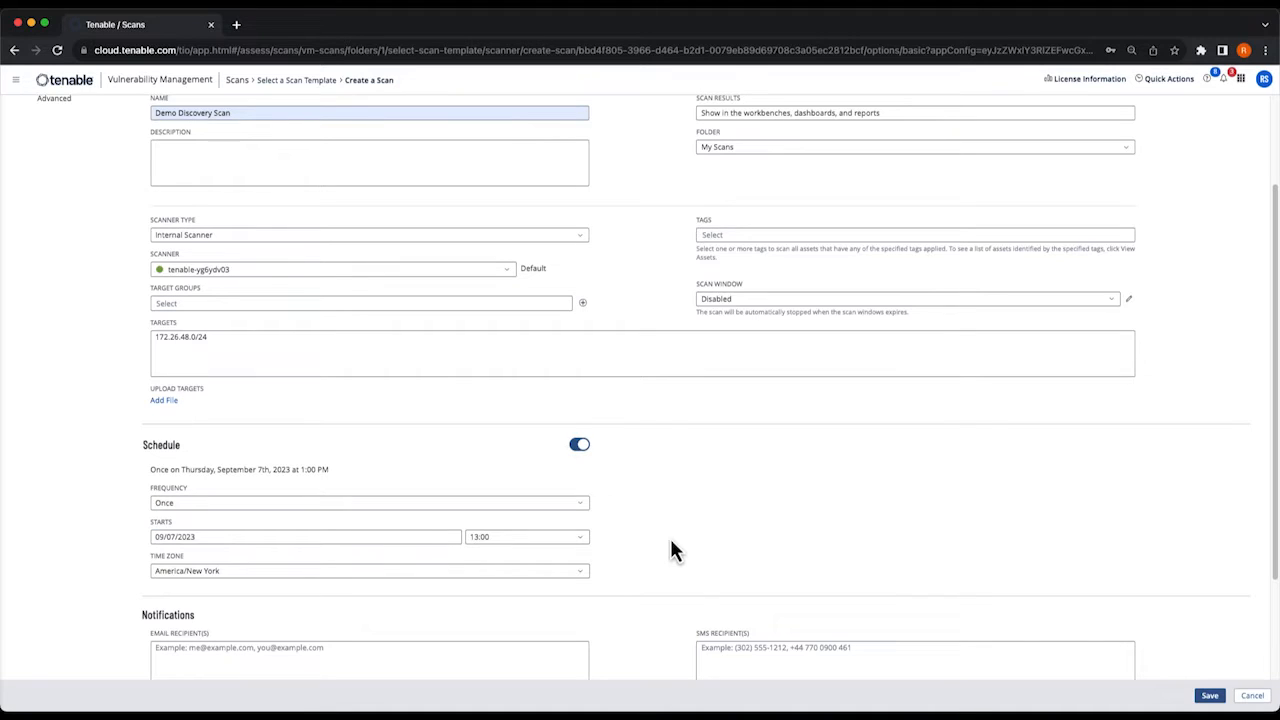
Save the Demo Discovery Scan, passing Notifications and User Permissions unchanged
scroll(down, 3)
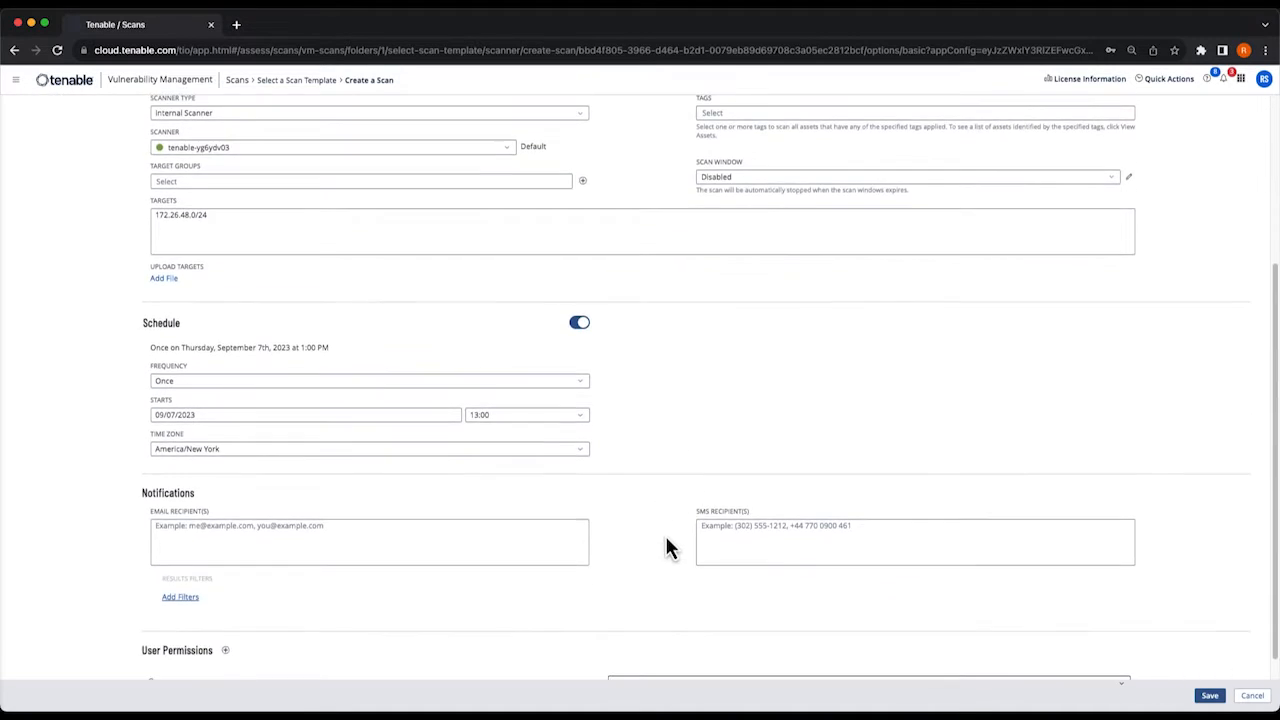
mouse_move(650, 548)
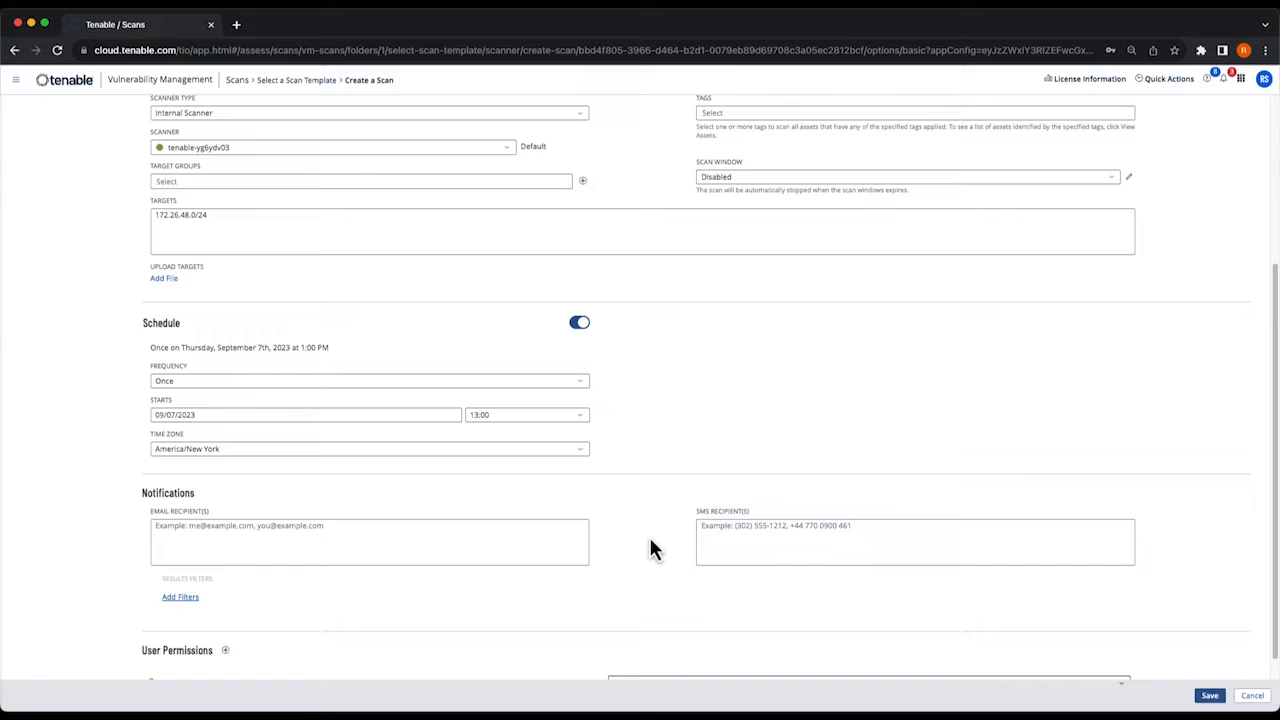
scroll(down, 3)
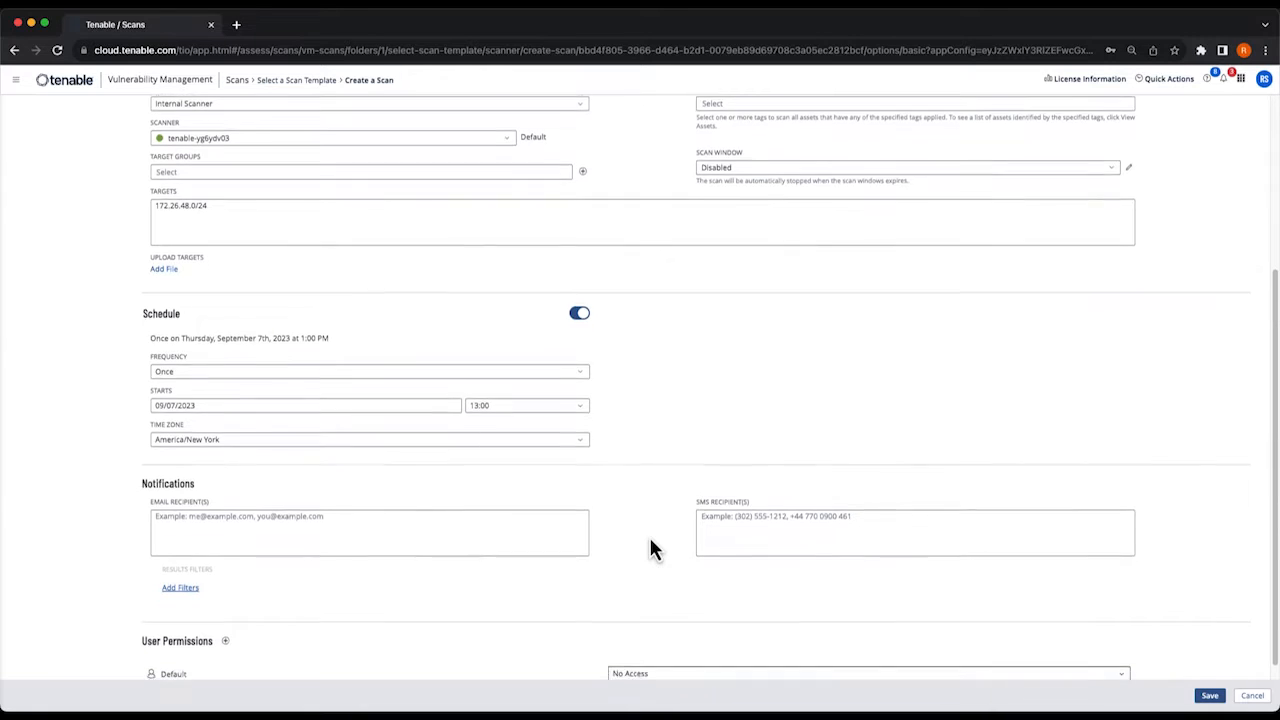
scroll(down, 3)
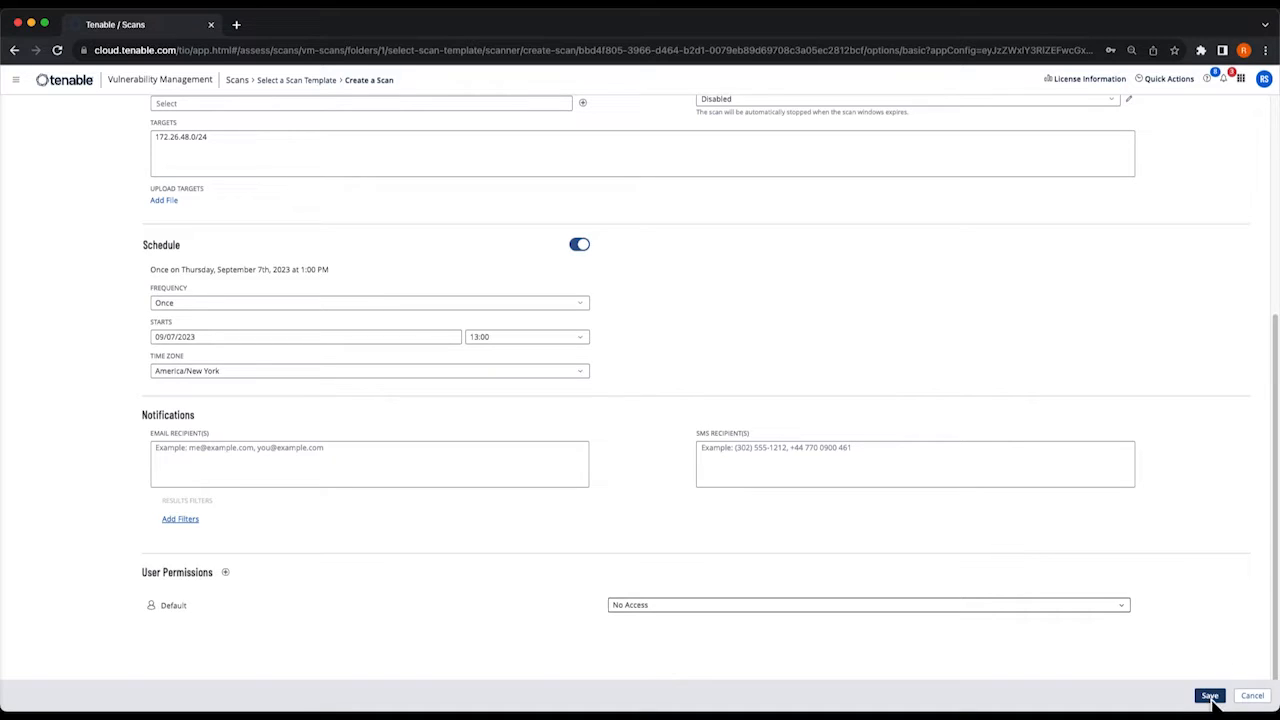
click(1208, 696)
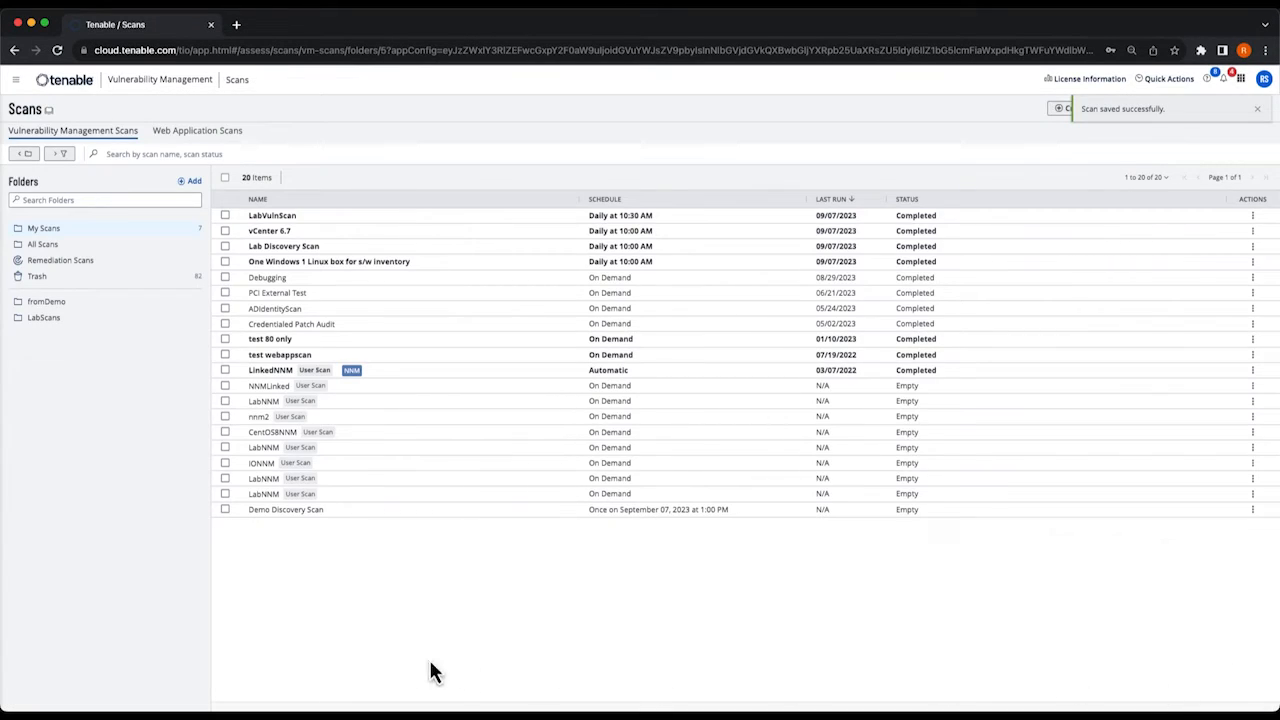
mouse_move(276, 524)
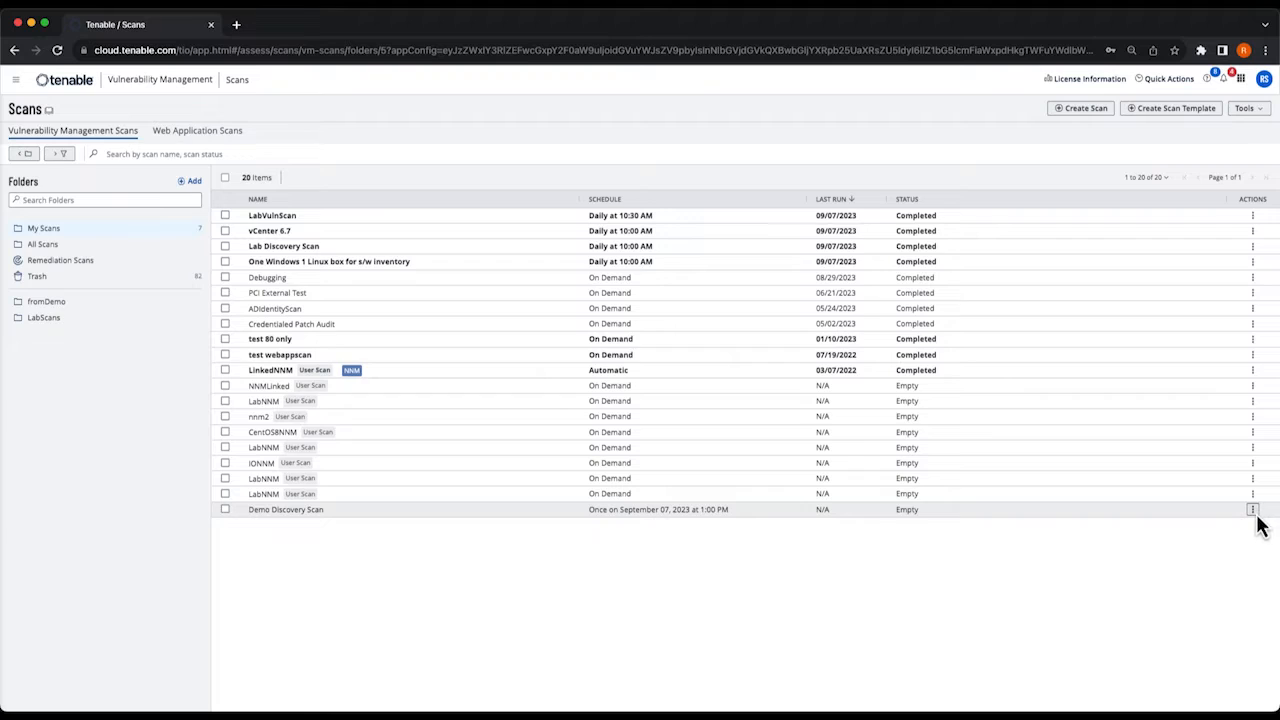
Launch Demo Discovery Scan from its row actions so it shows as Initializing
click(1252, 510)
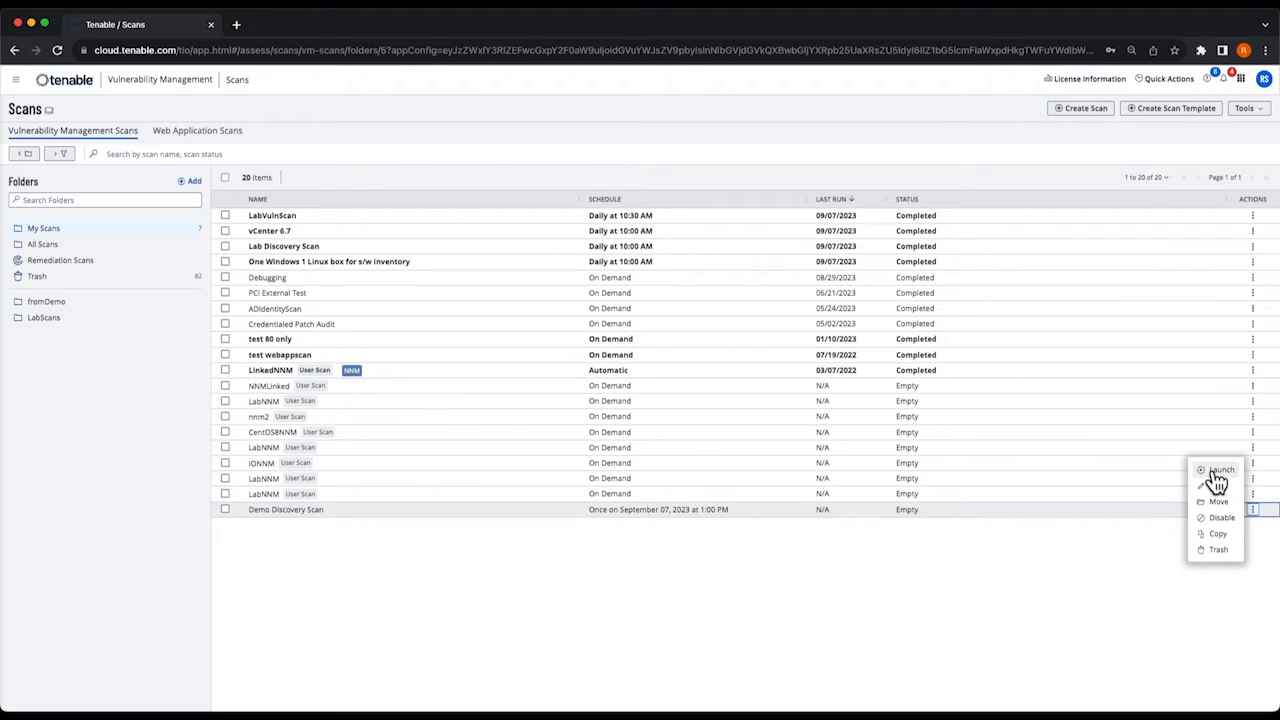
click(1220, 470)
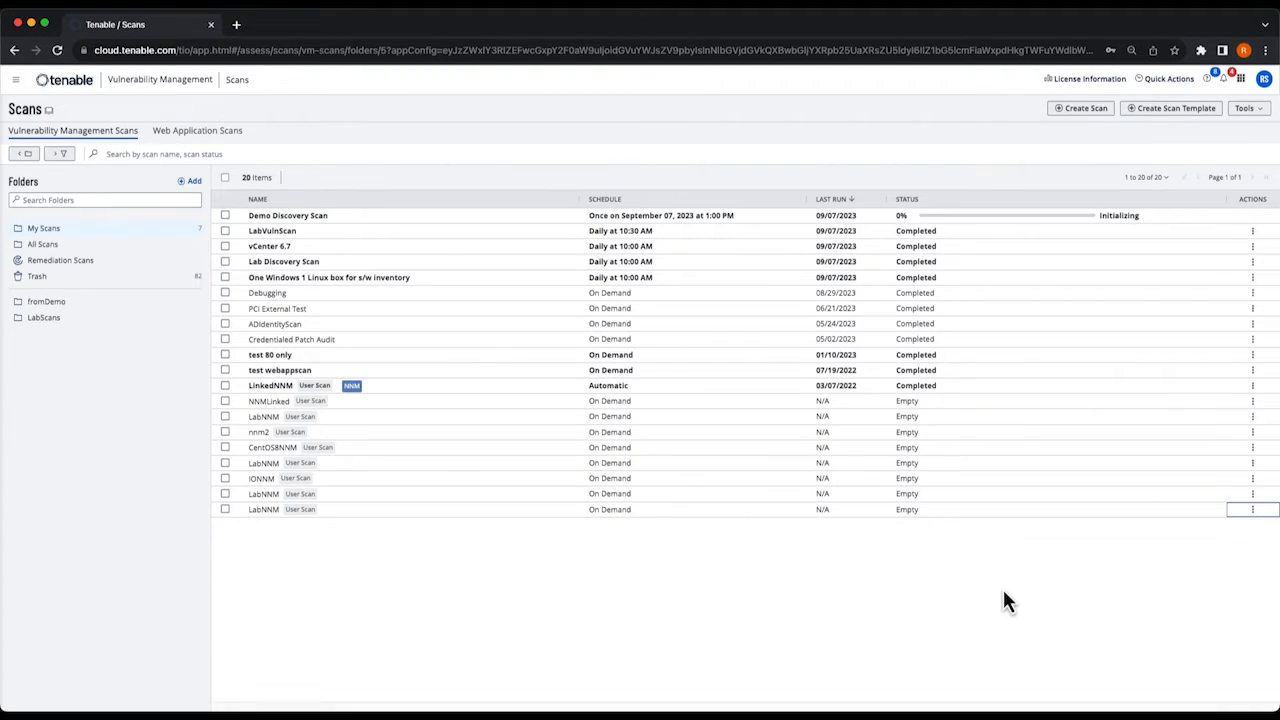